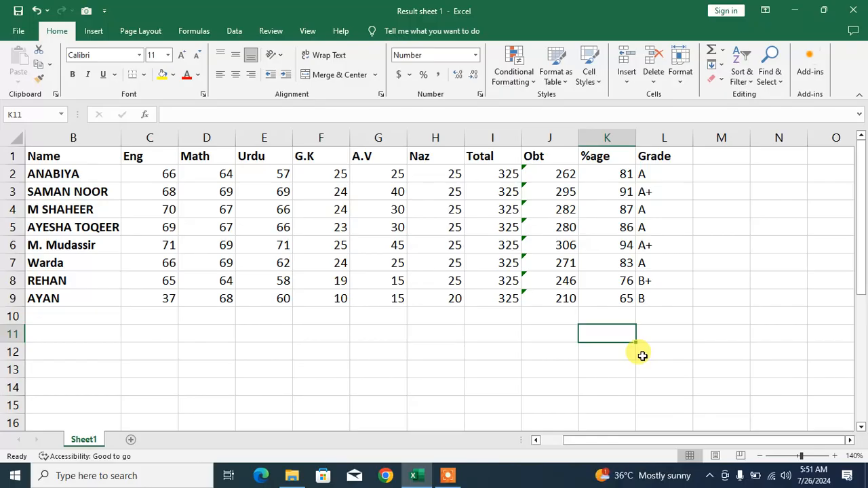
{"action": "mouse_move", "coordinate": [662, 361]}
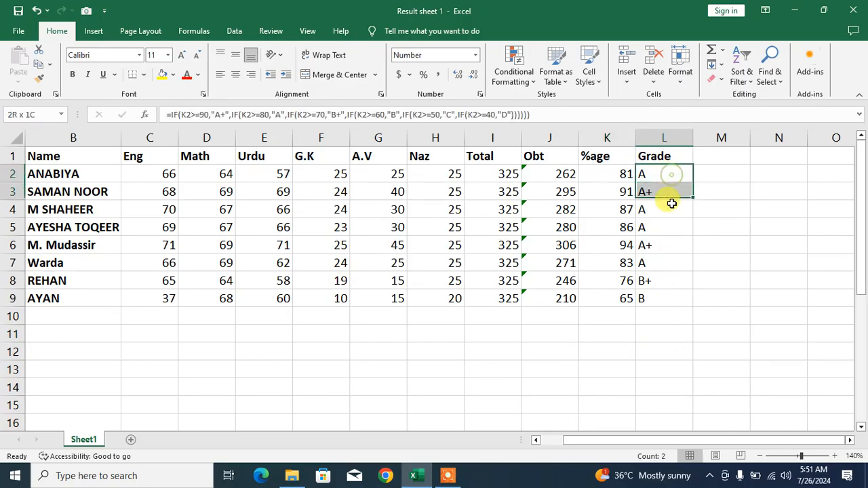
Step: Delete the old grades in L2:L9 and select L2 to start fresh
{"action": "left_click", "coordinate": [722, 334]}
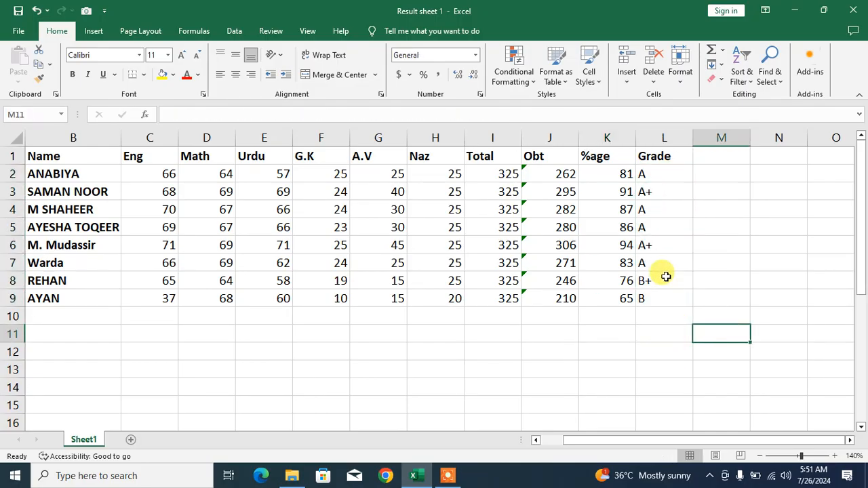
{"action": "mouse_move", "coordinate": [663, 187]}
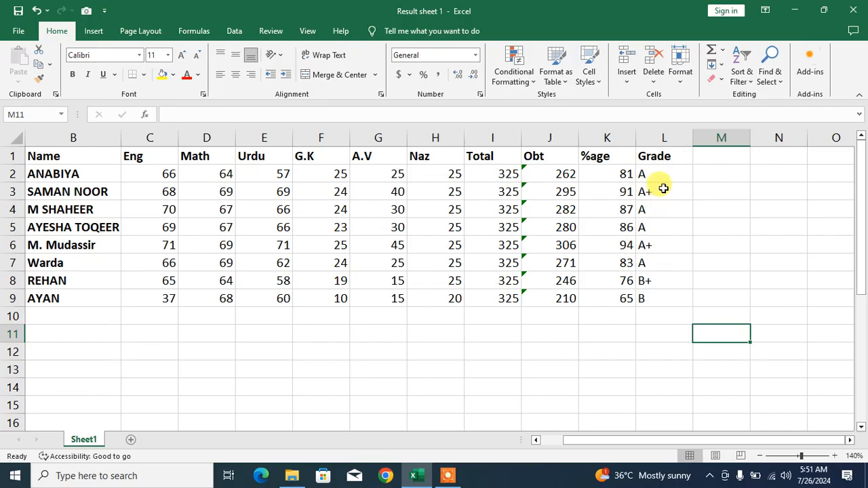
{"action": "mouse_move", "coordinate": [594, 372]}
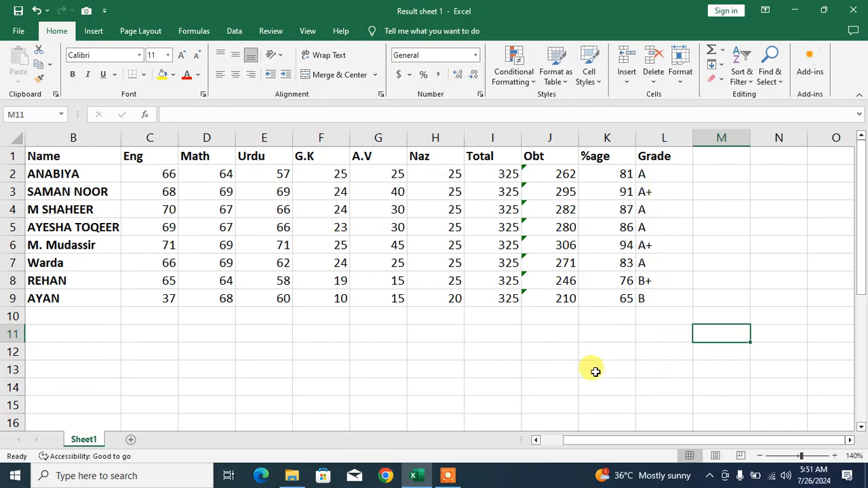
{"action": "mouse_move", "coordinate": [691, 194]}
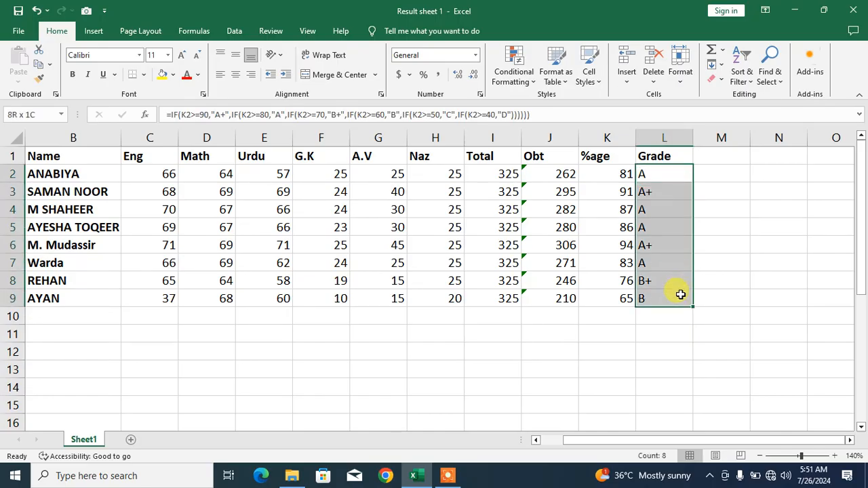
{"action": "key", "text": "Delete"}
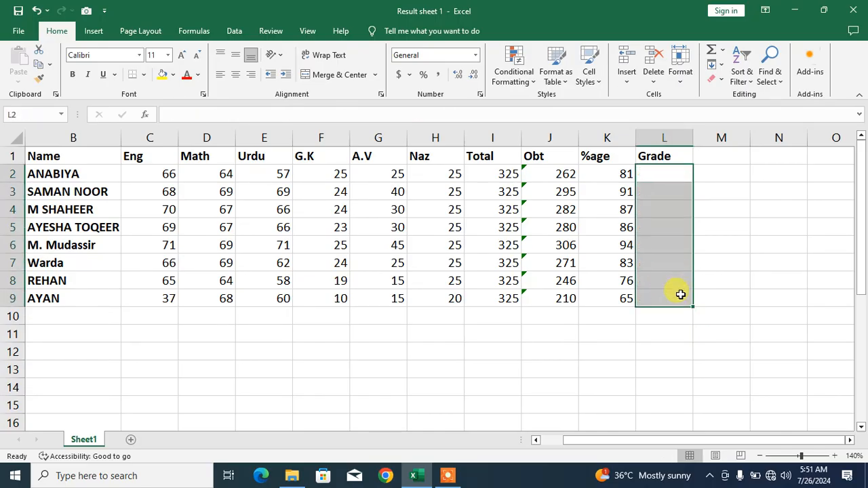
{"action": "left_click", "coordinate": [665, 173]}
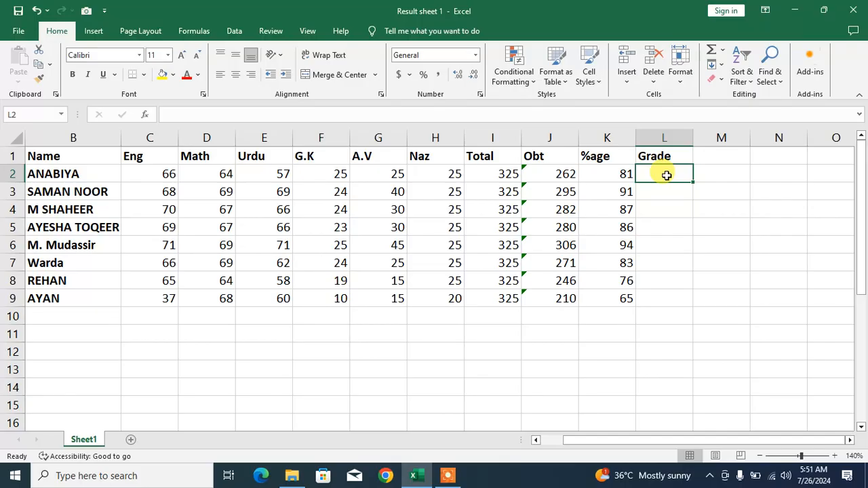
Step: Begin =IF( in L2 with the test referring to the %age cell K2
{"action": "type", "text": "="}
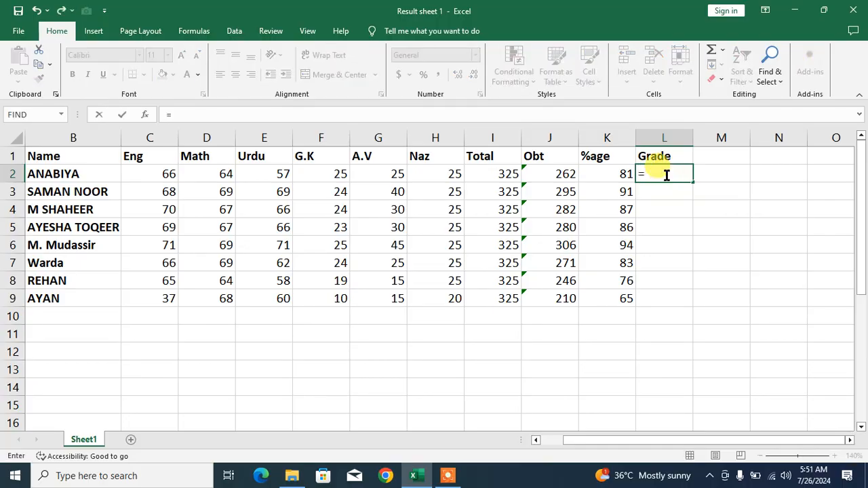
{"action": "type", "text": "If"}
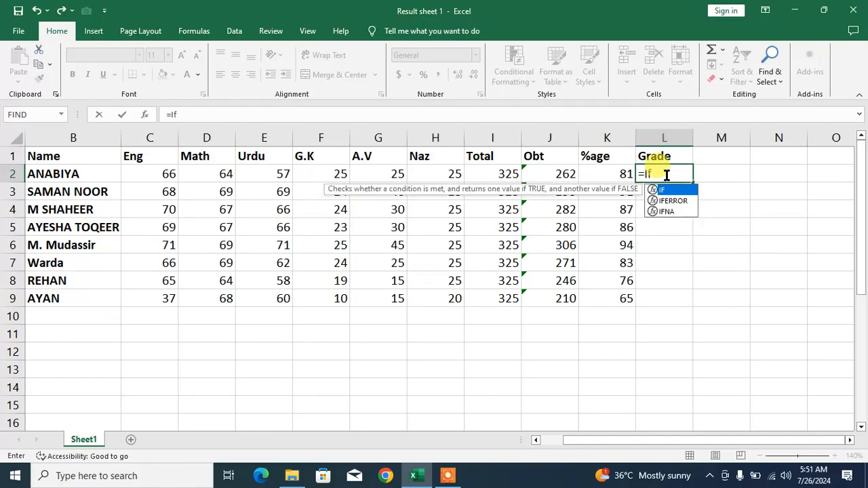
{"action": "type", "text": "("}
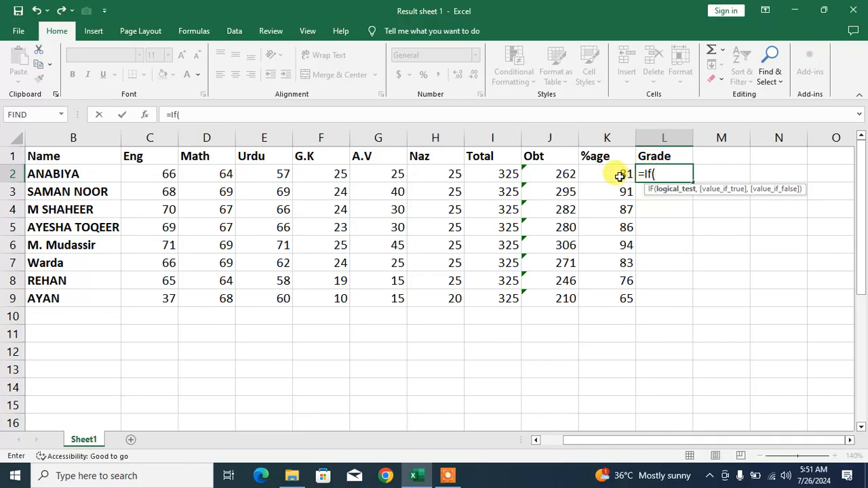
{"action": "left_click", "coordinate": [608, 174]}
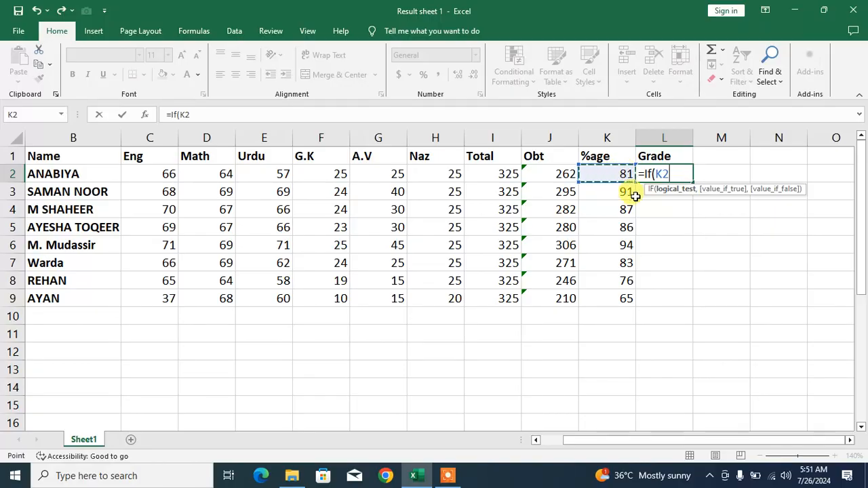
{"action": "mouse_move", "coordinate": [673, 220]}
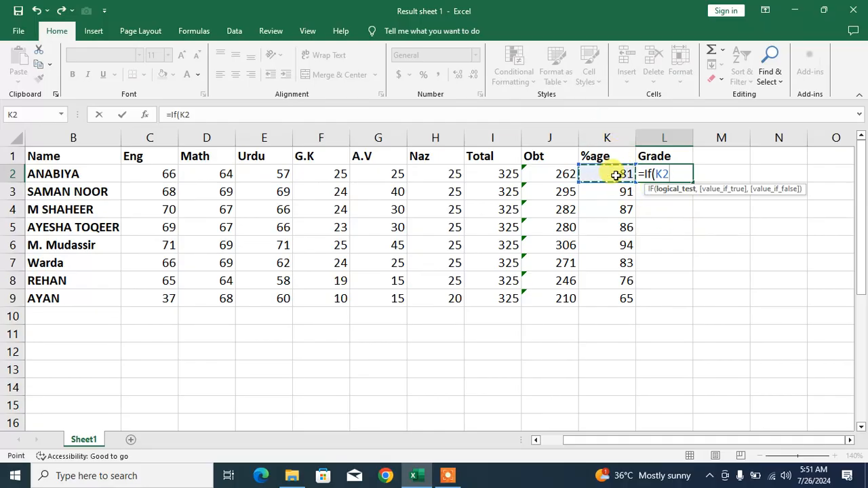
{"action": "mouse_move", "coordinate": [679, 241]}
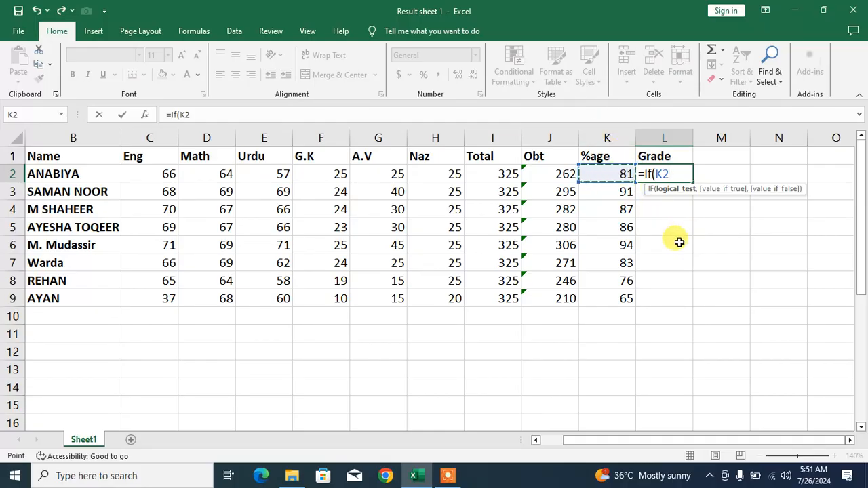
Step: Make the first condition K2>=90 return "A+", ready for the next argument
{"action": "type", "text": ">="}
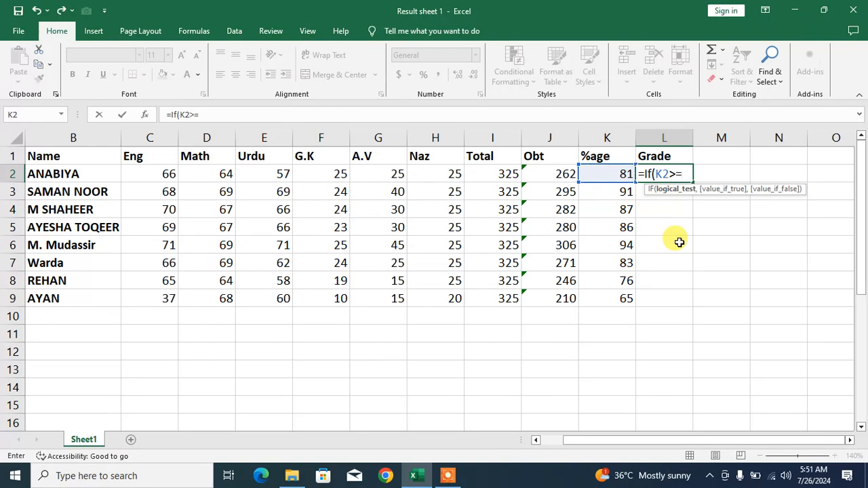
{"action": "type", "text": "90,"}
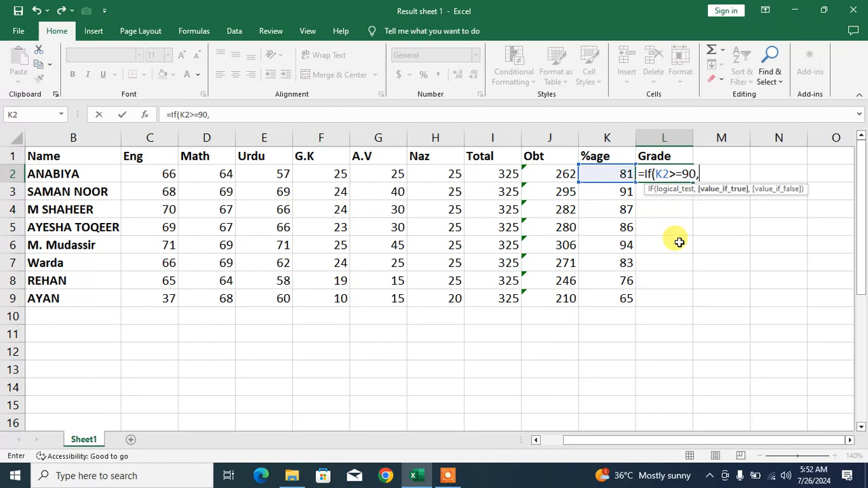
{"action": "type", "text": "\"A+"}
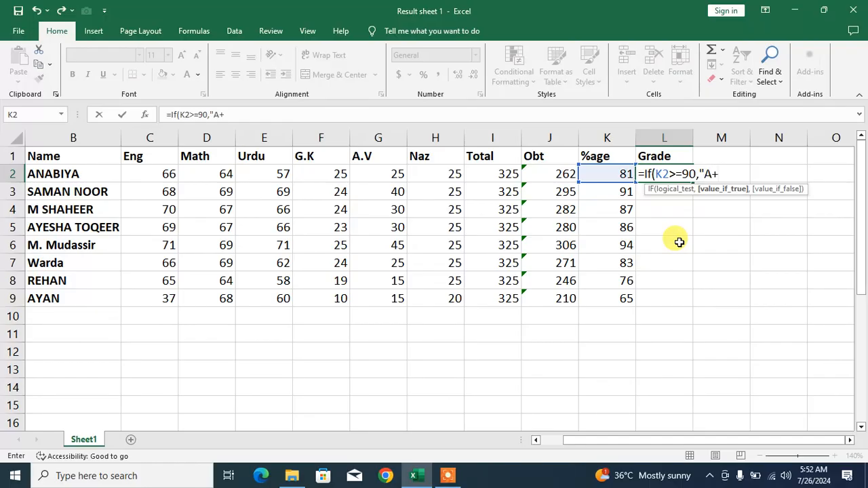
{"action": "type", "text": "\""}
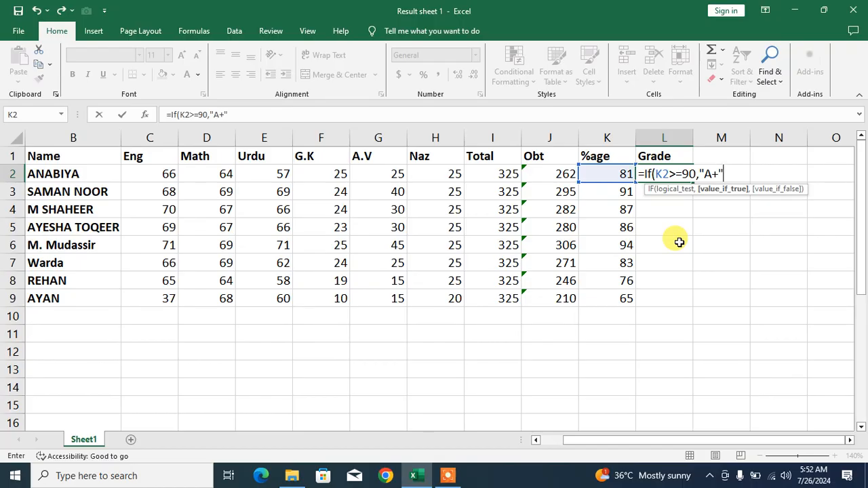
{"action": "mouse_move", "coordinate": [650, 179]}
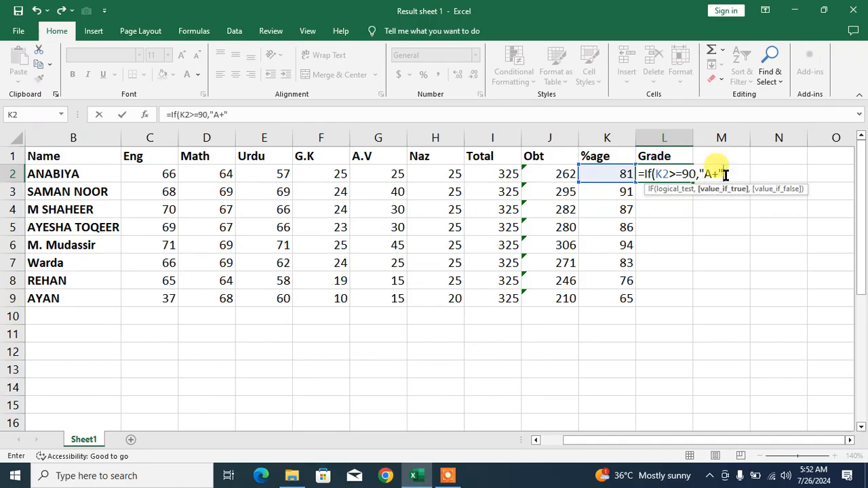
{"action": "type", "text": ","}
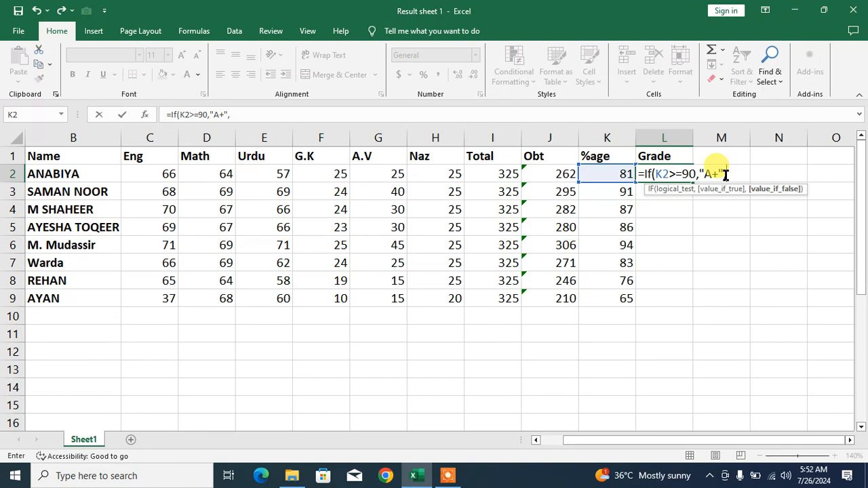
Step: Nest a second IF so K2 of 80 or more returns "A"
{"action": "type", "text": ",If"}
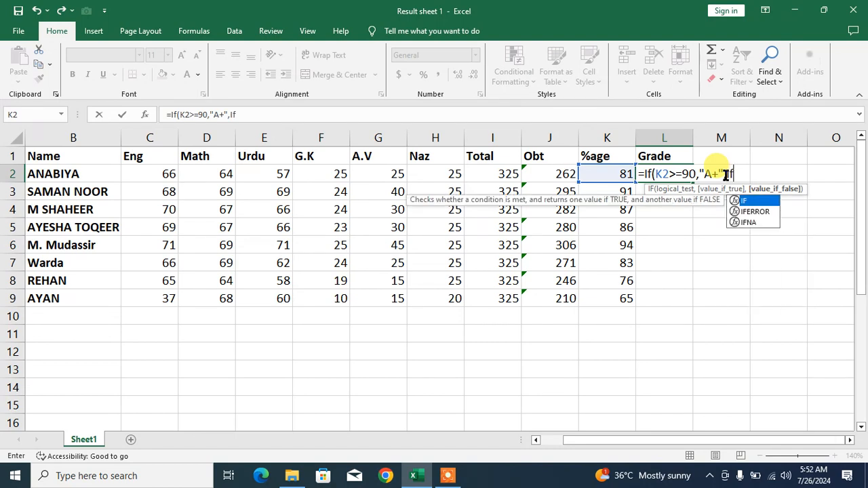
{"action": "type", "text": "("}
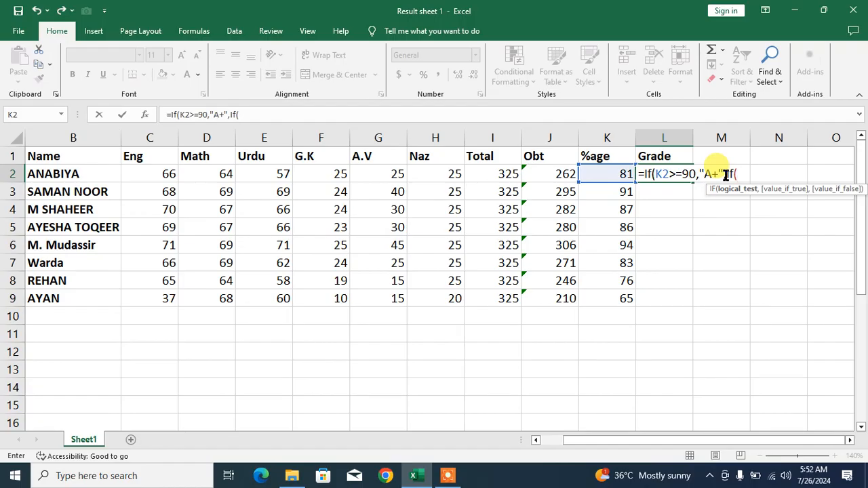
{"action": "left_click", "coordinate": [608, 174]}
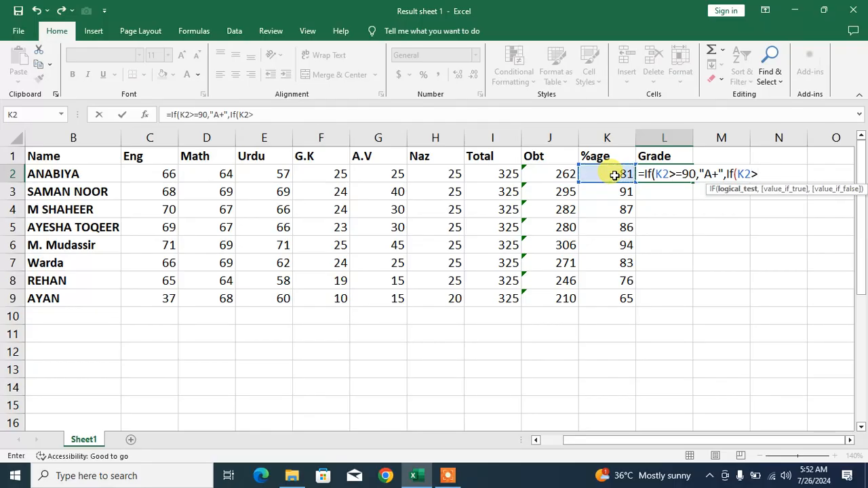
{"action": "type", "text": "="}
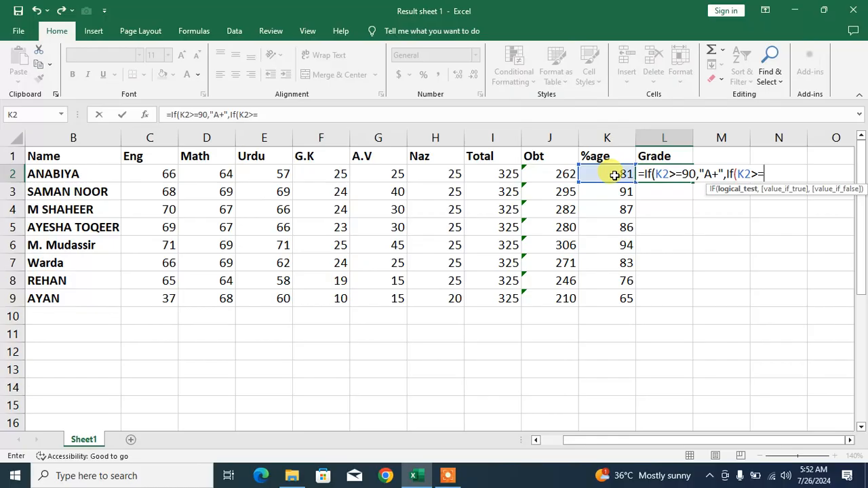
{"action": "type", "text": "80,"}
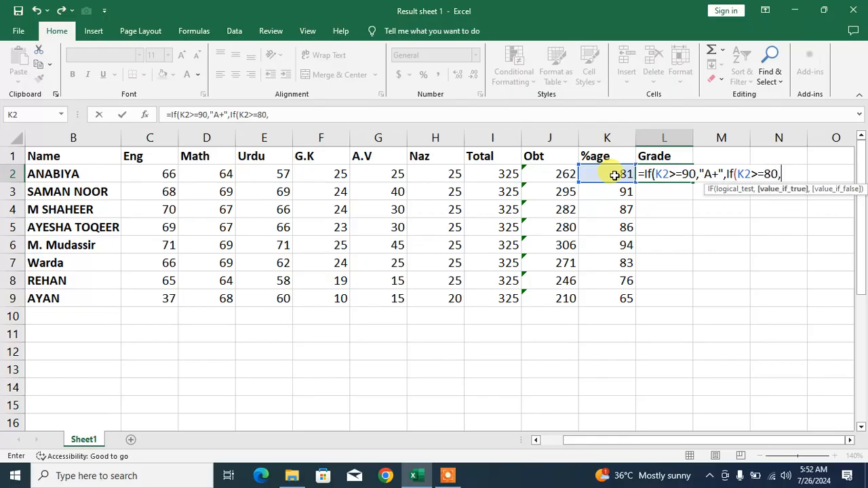
{"action": "type", "text": "\""}
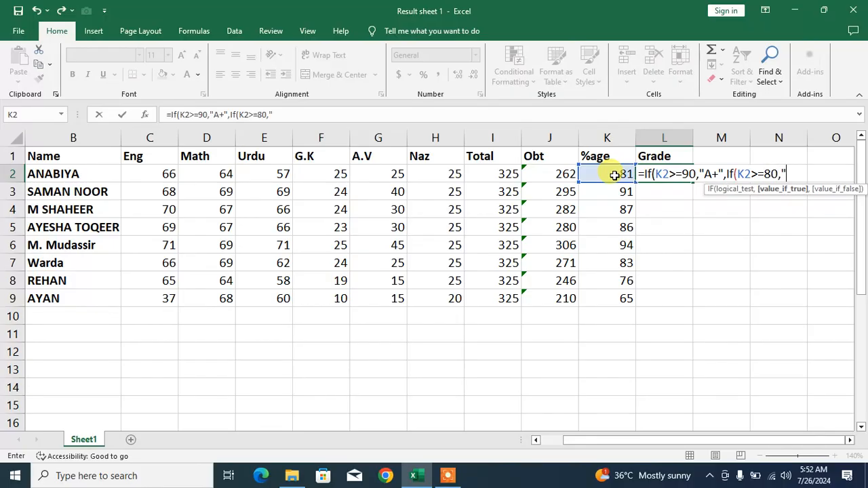
{"action": "type", "text": "A\","}
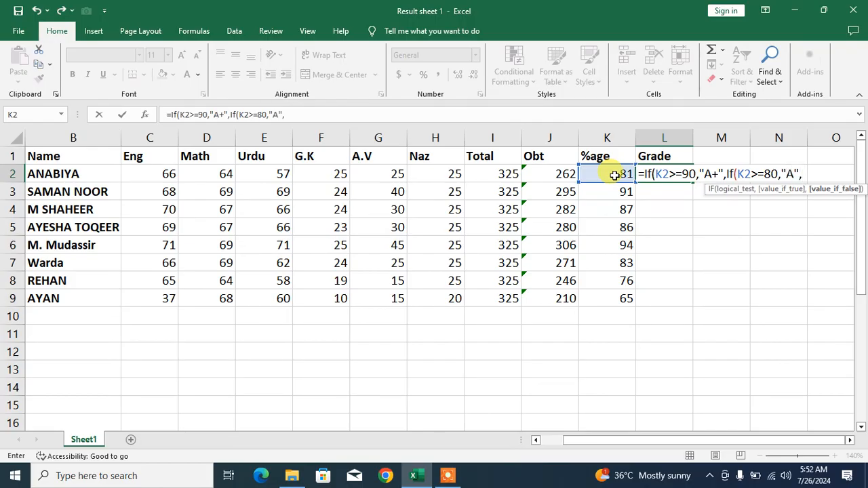
Step: Nest a third IF so K2 of 70 or more returns "B+", and begin another IF
{"action": "type", "text": "I"}
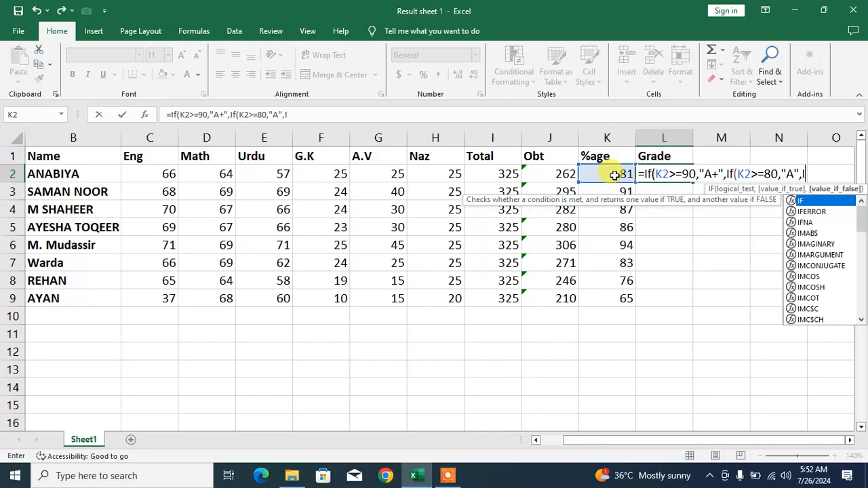
{"action": "type", "text": "f("}
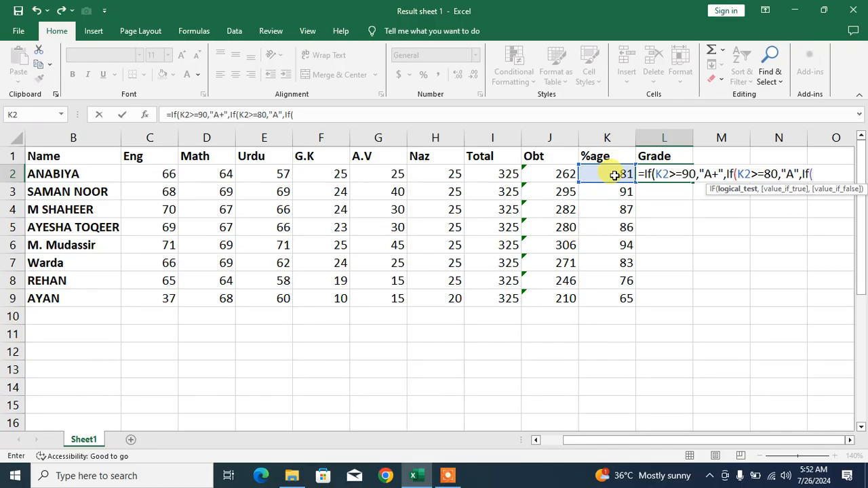
{"action": "left_click", "coordinate": [606, 174]}
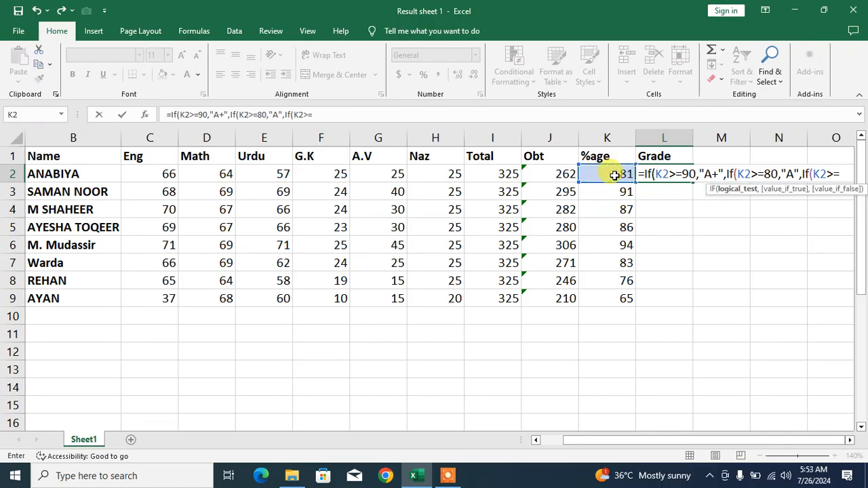
{"action": "type", "text": "70"}
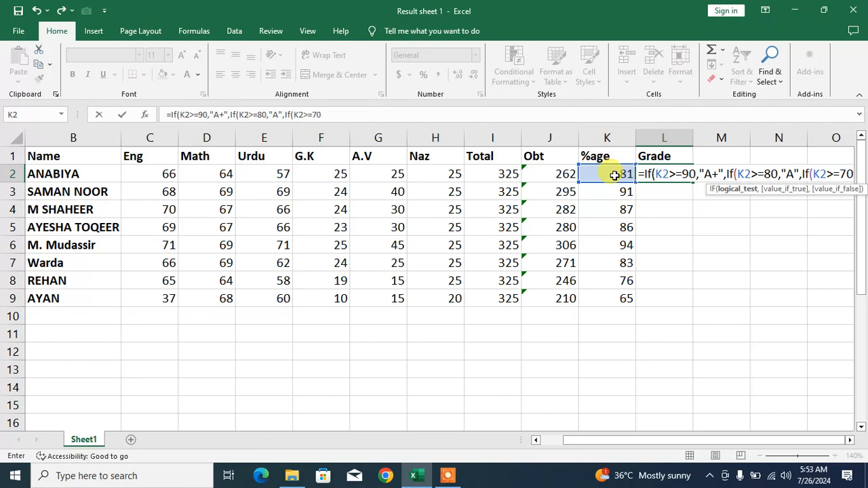
{"action": "type", "text": ",\""}
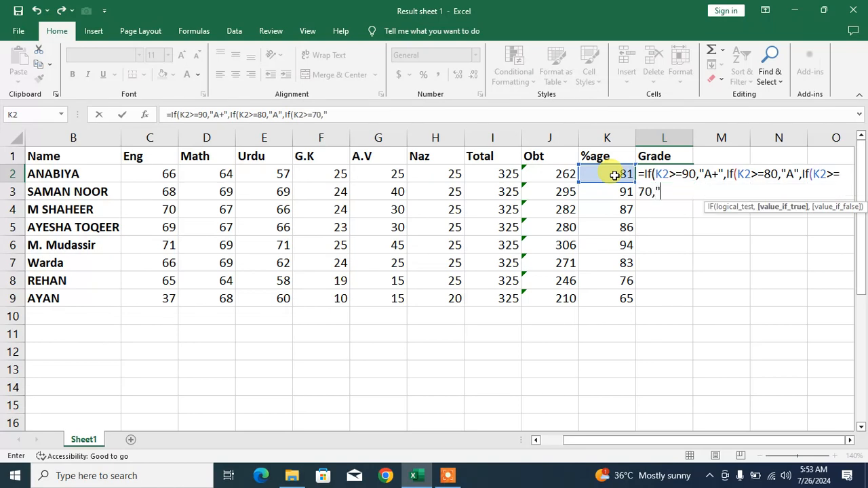
{"action": "type", "text": "B+"}
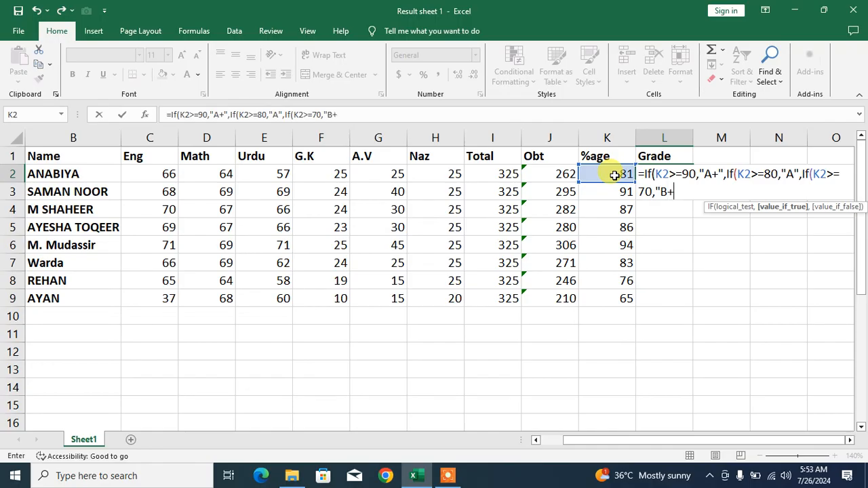
{"action": "type", "text": "\""}
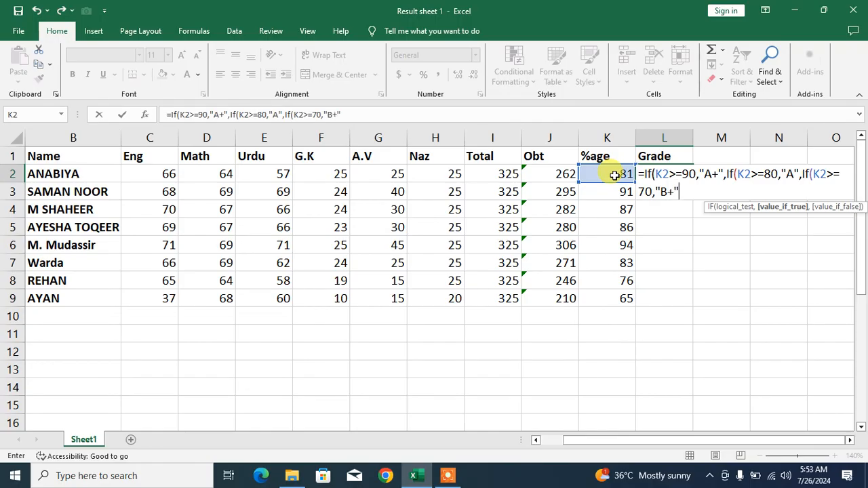
{"action": "type", "text": ","}
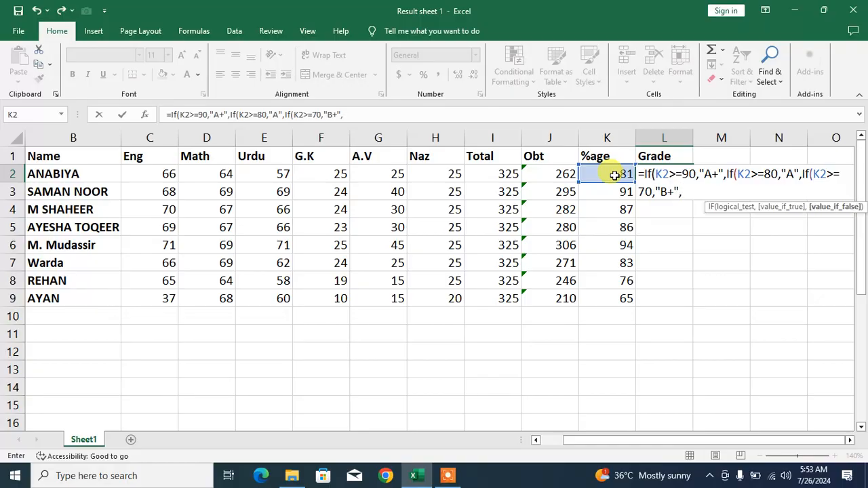
{"action": "type", "text": "If("}
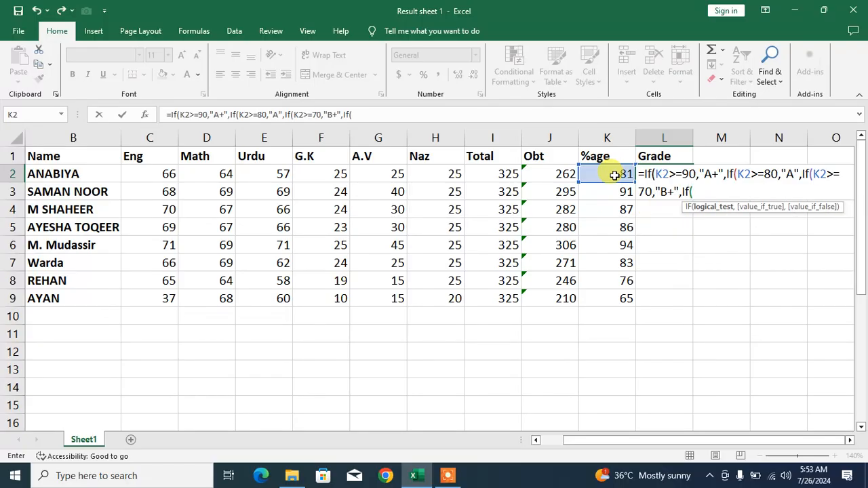
Step: Finish with K2>=60 returning "B", close all parentheses and commit so L2 shows A
{"action": "left_click", "coordinate": [608, 173]}
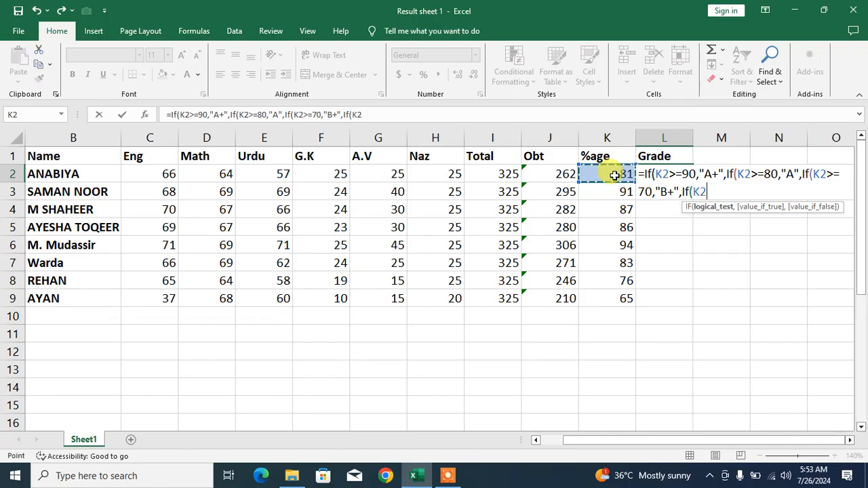
{"action": "type", "text": ">"}
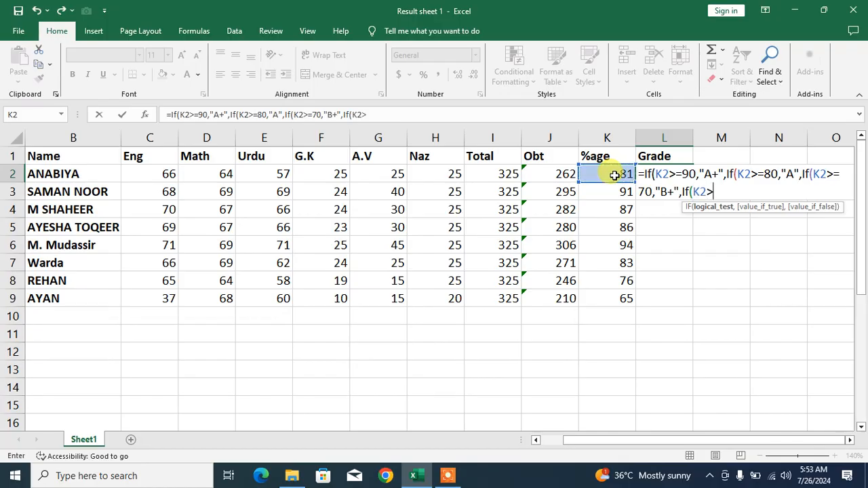
{"action": "type", "text": "=6"}
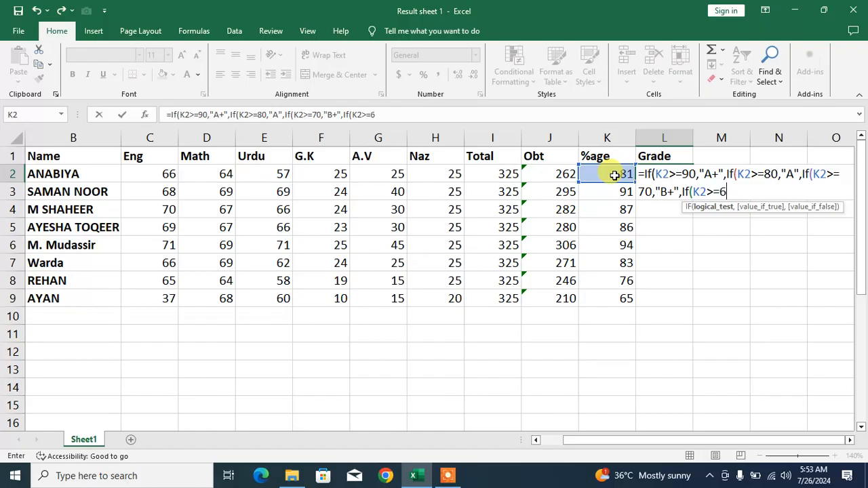
{"action": "type", "text": "0"}
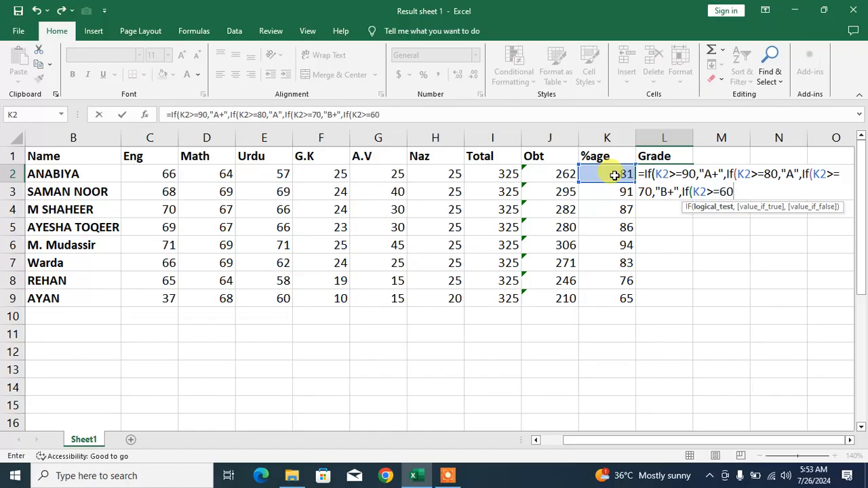
{"action": "type", "text": "\""}
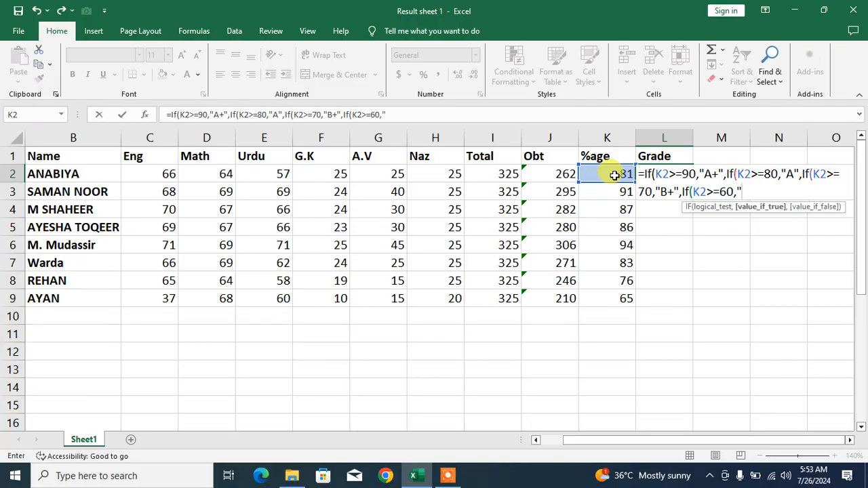
{"action": "type", "text": "B\""}
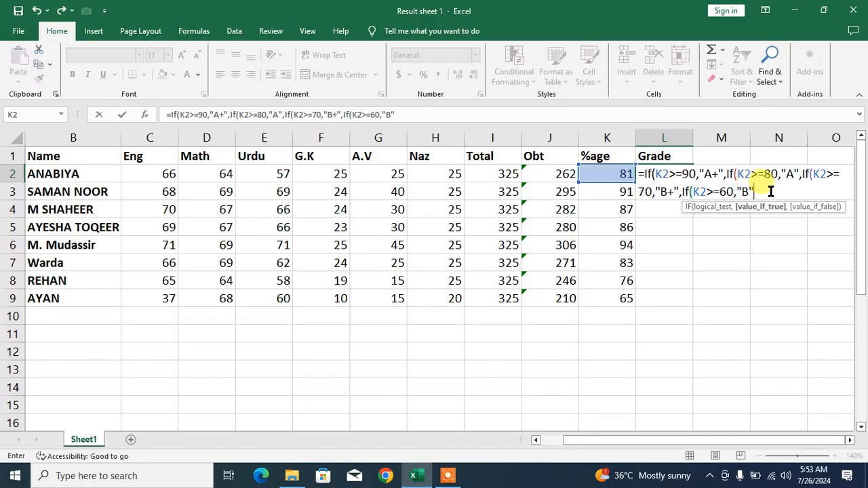
{"action": "type", "text": "))"}
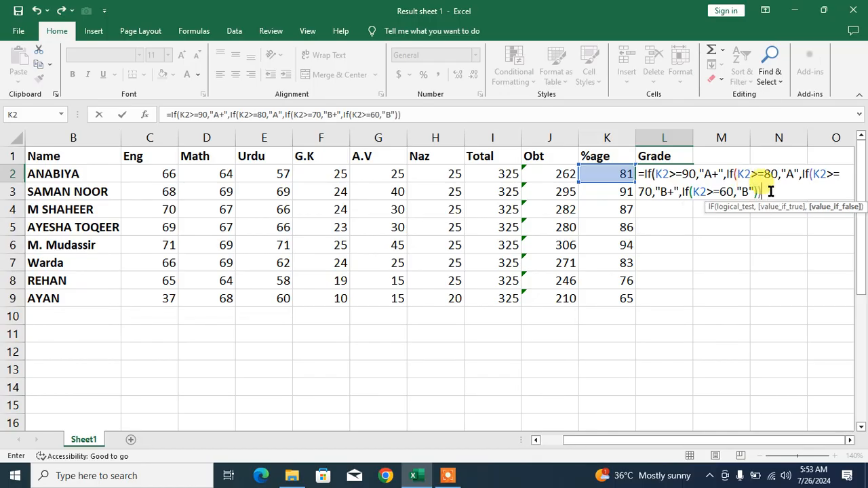
{"action": "type", "text": "))"}
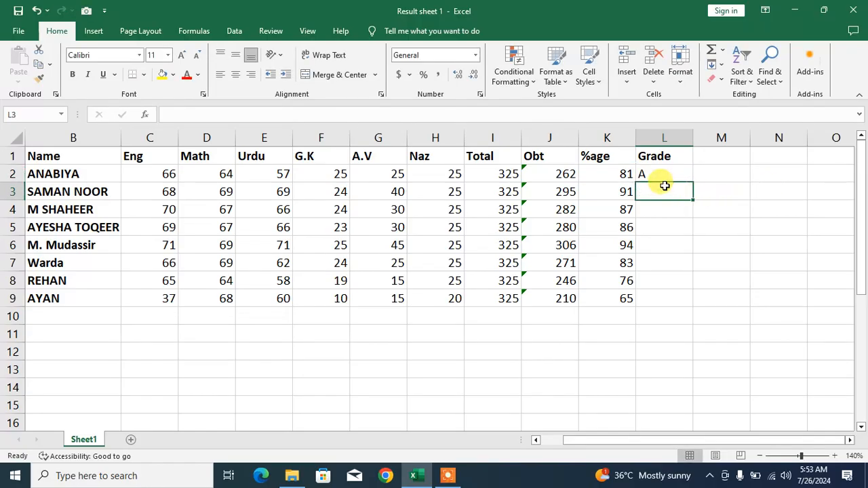
Step: Fill the L2 grade formula down through L9 so every student gets a grade
{"action": "left_click", "coordinate": [665, 174]}
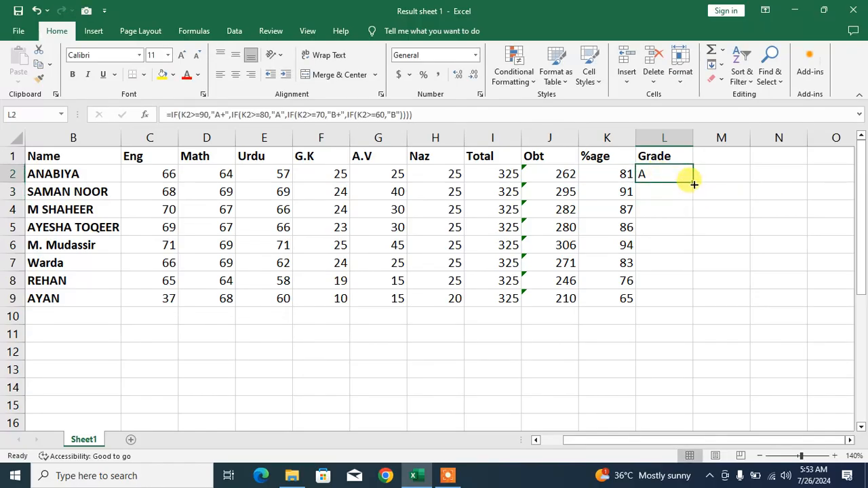
{"action": "left_click_drag", "start_coordinate": [693, 183], "coordinate": [694, 298]}
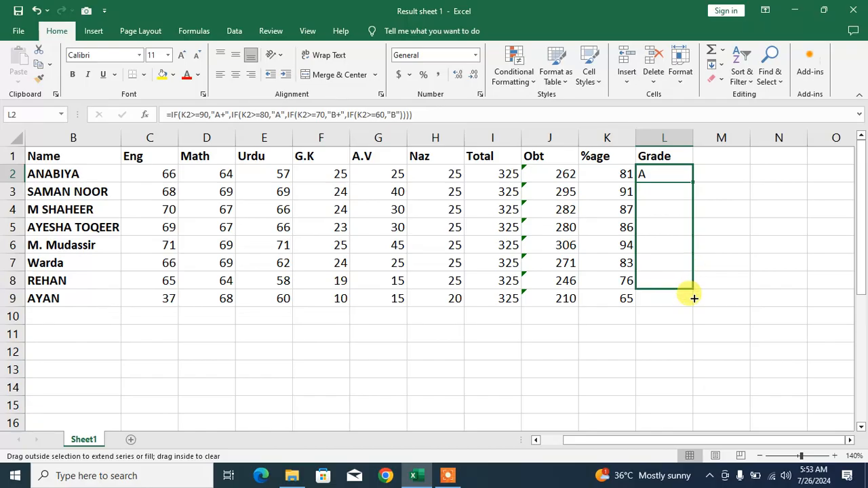
{"action": "left_click_drag", "start_coordinate": [693, 173], "coordinate": [693, 298]}
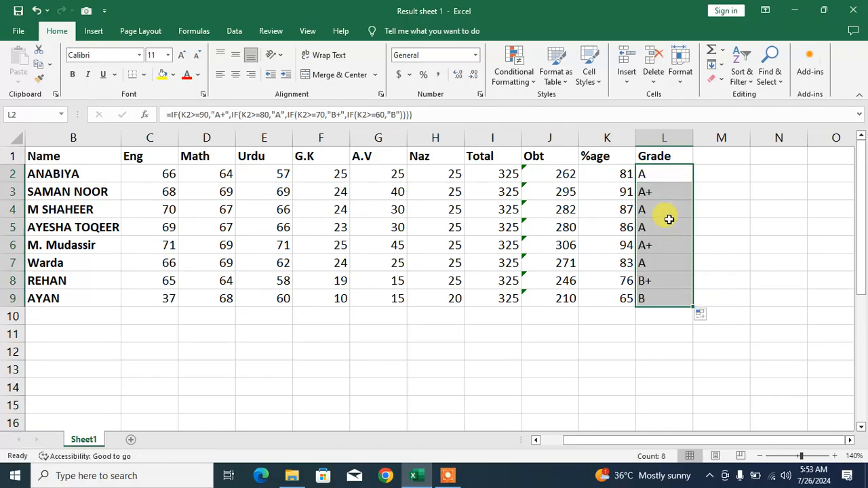
{"action": "left_click", "coordinate": [722, 244]}
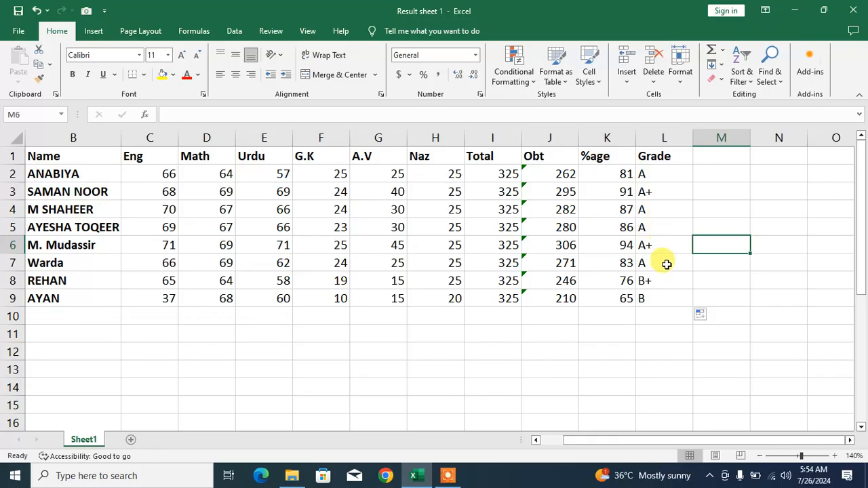
{"action": "mouse_move", "coordinate": [670, 312]}
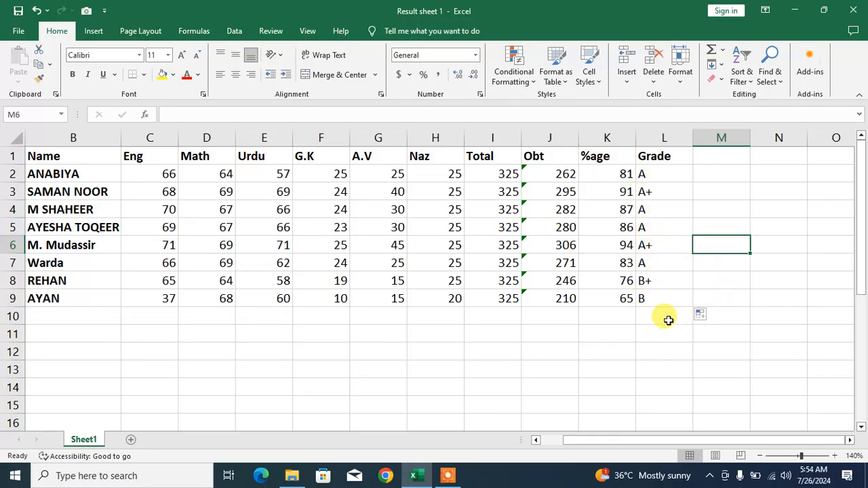
{"action": "mouse_move", "coordinate": [607, 315]}
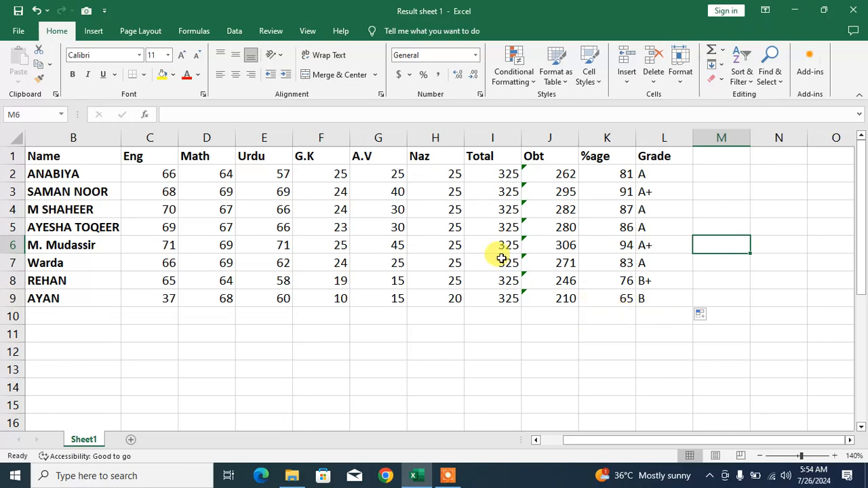
{"action": "left_click", "coordinate": [492, 264]}
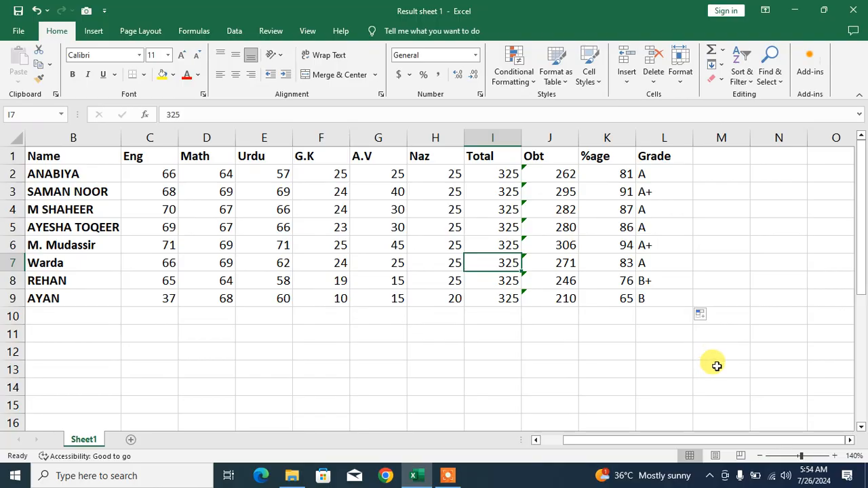
{"action": "mouse_move", "coordinate": [699, 393]}
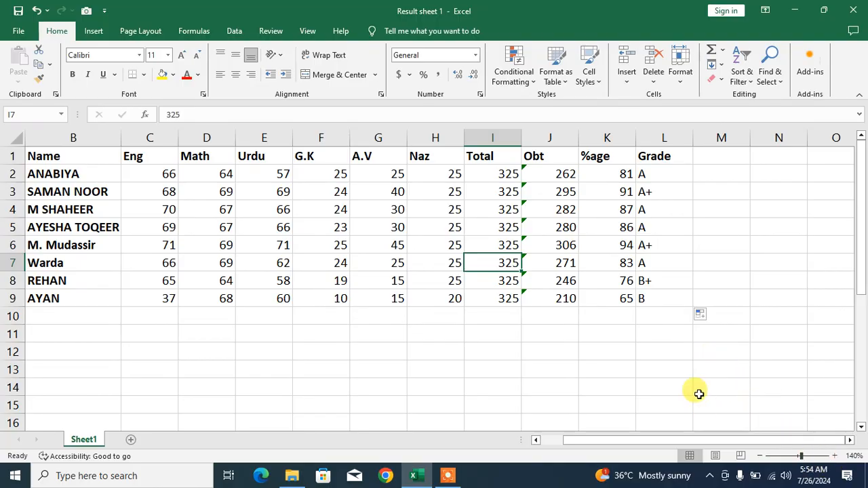
{"action": "mouse_move", "coordinate": [681, 369]}
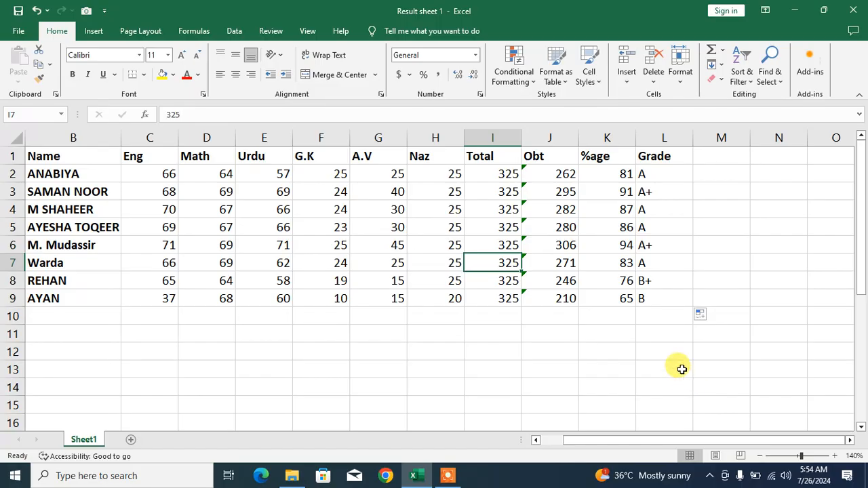